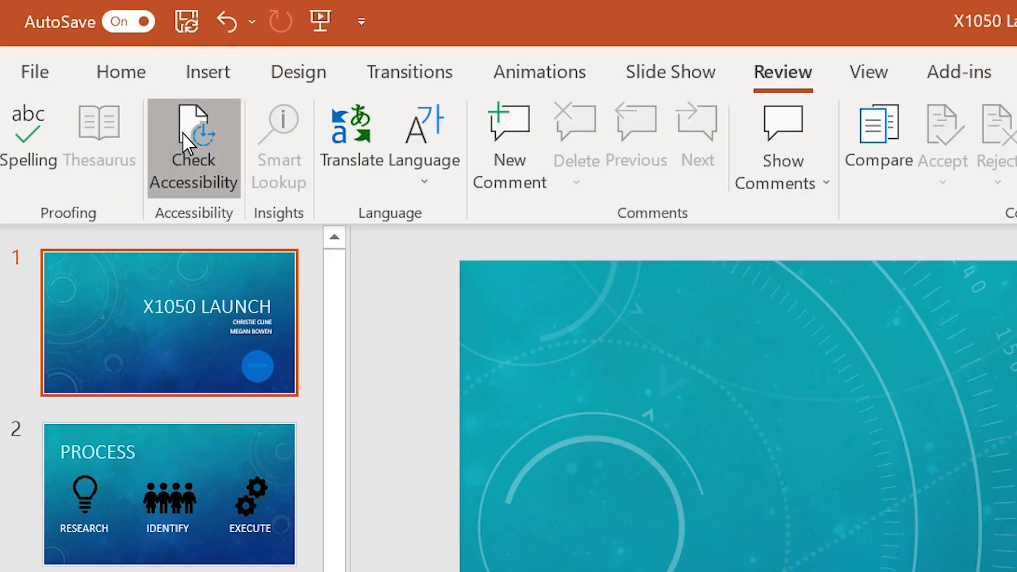
Run the Accessibility Checker from the Review tab to list missing alt text.
{"action": "left_click", "coordinate": [193, 148]}
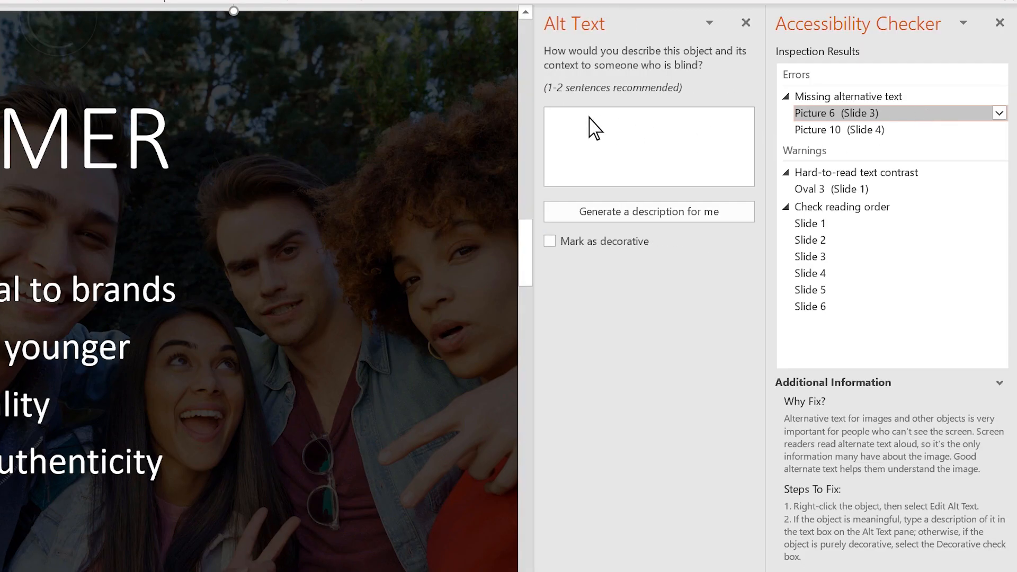
Enter the alt text 'Group of young adults pose for a selfie' for the slide 3 photo.
{"action": "type", "text": "Group"}
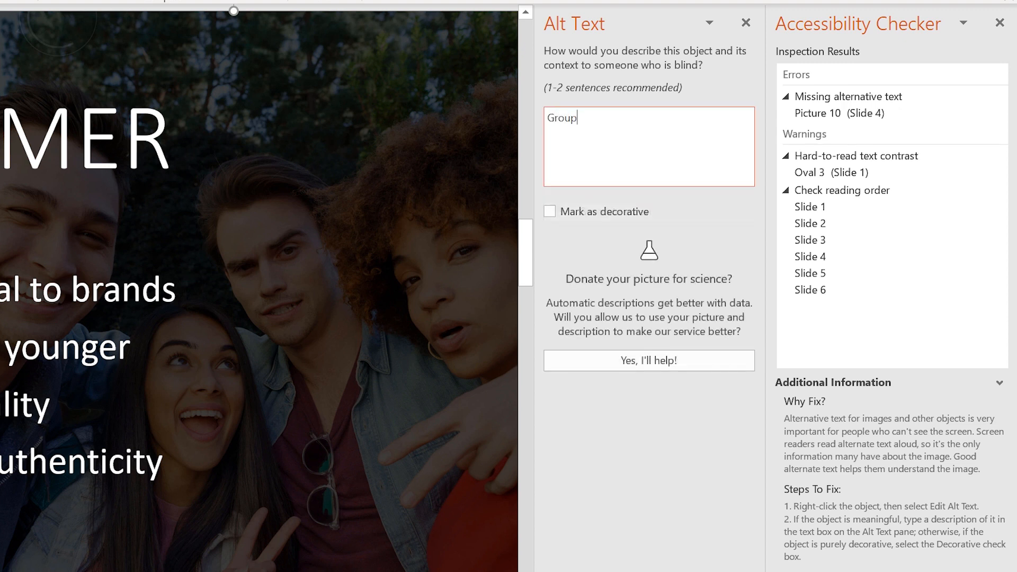
{"action": "type", "text": "of young adults"}
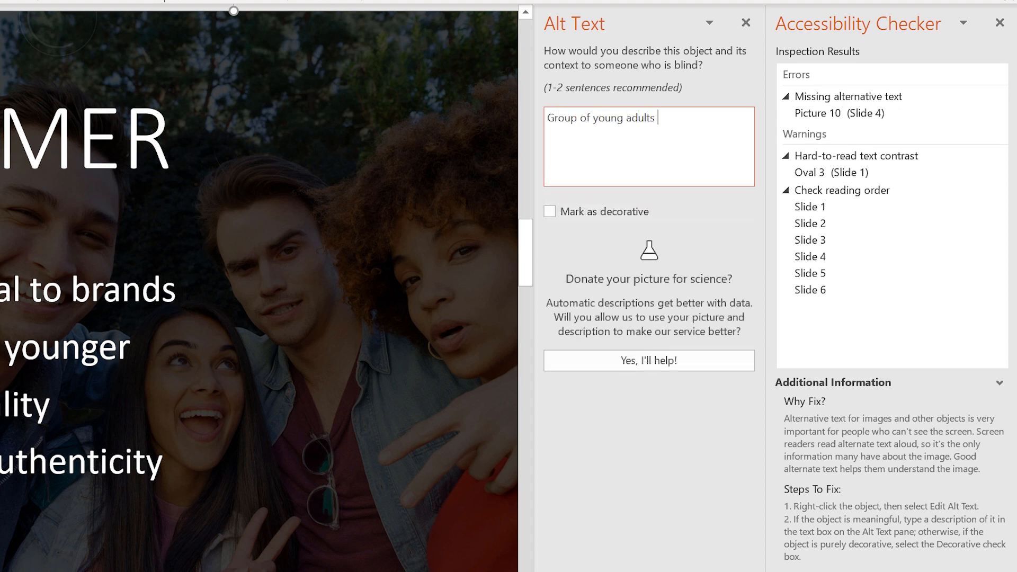
{"action": "type", "text": "pose for a selfie"}
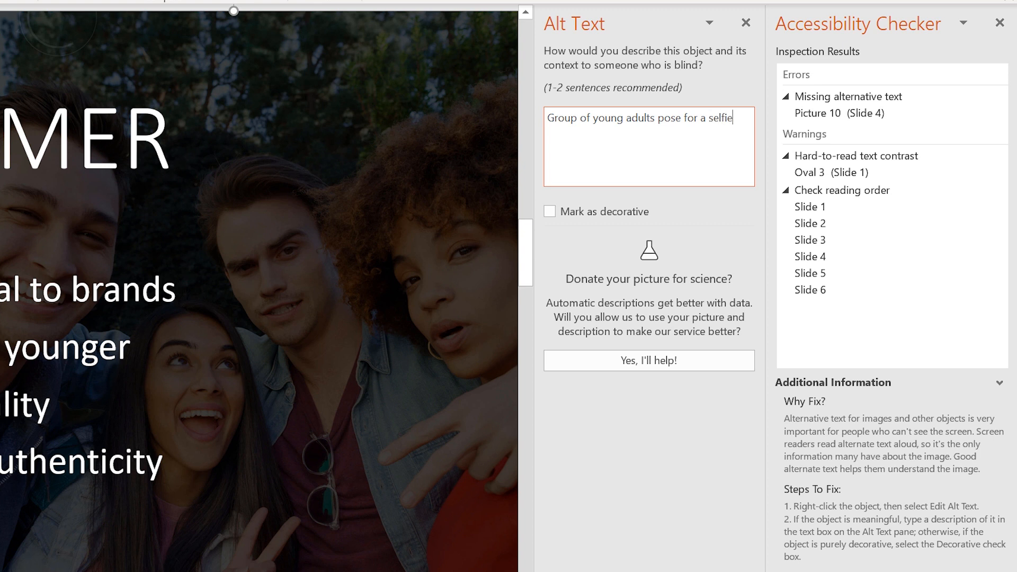
{"action": "left_click", "coordinate": [1002, 113]}
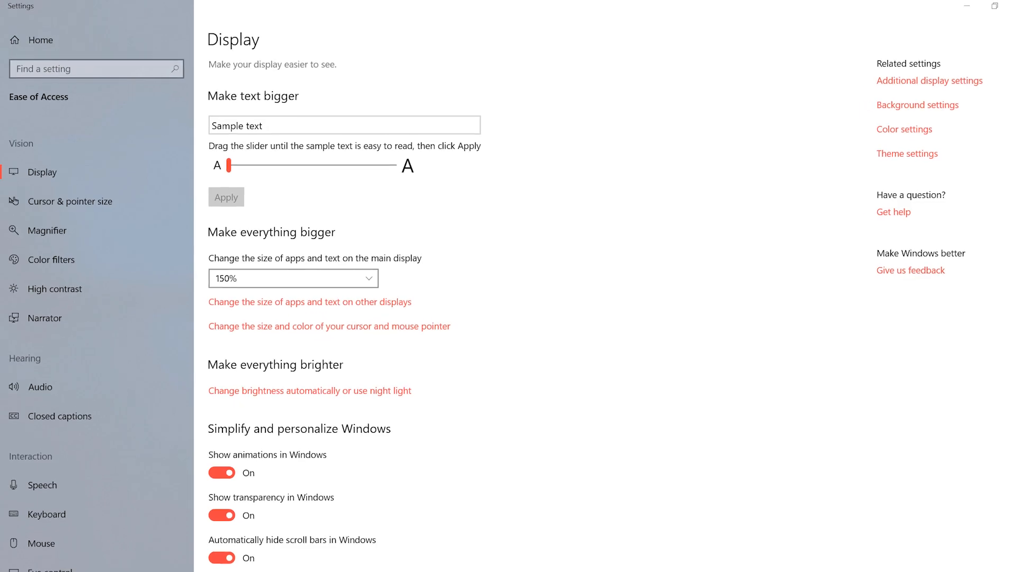
Raise the Make text bigger slider so apps and text scale to 200%.
{"action": "left_click_drag", "start_coordinate": [228, 166], "coordinate": [256, 162]}
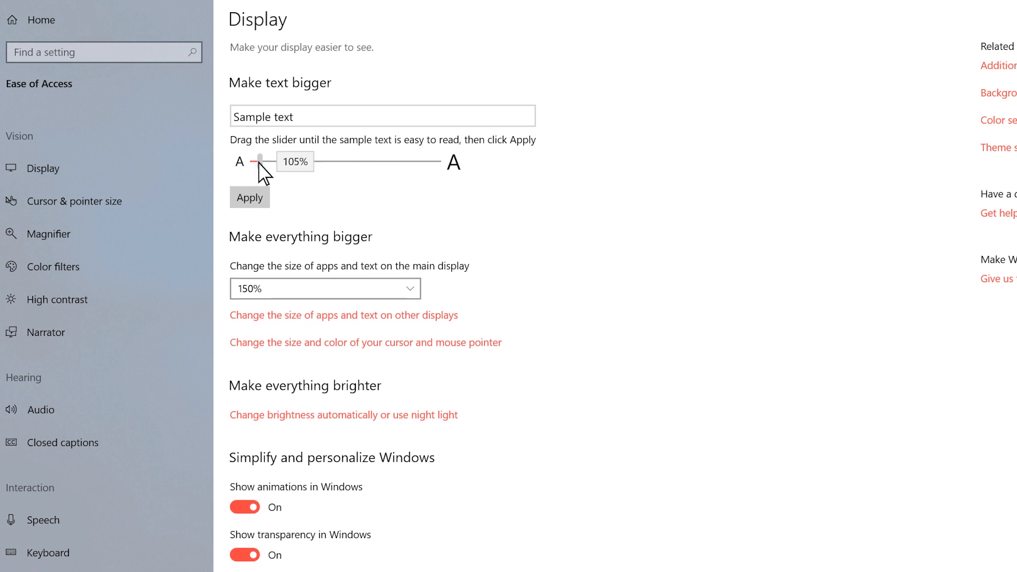
{"action": "left_click_drag", "start_coordinate": [258, 162], "coordinate": [363, 171]}
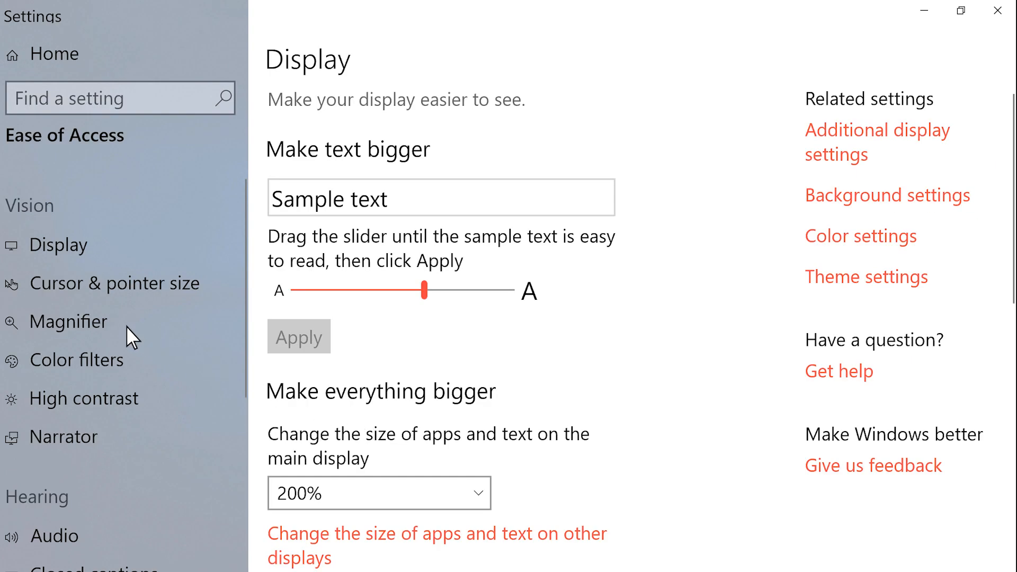
Switch Magnifier on and increase its zoom level to 200%.
{"action": "left_click", "coordinate": [70, 321]}
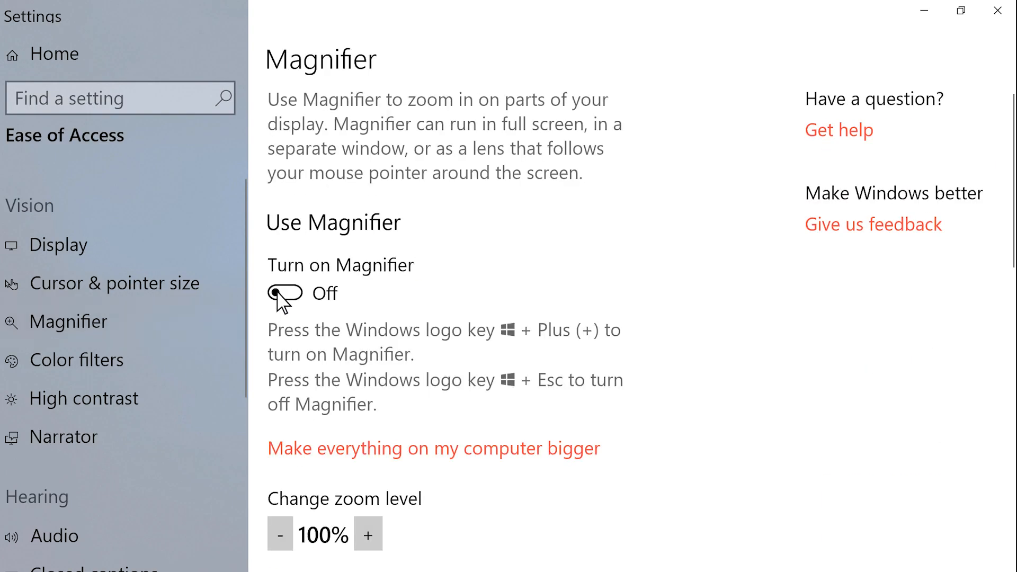
{"action": "left_click", "coordinate": [284, 293]}
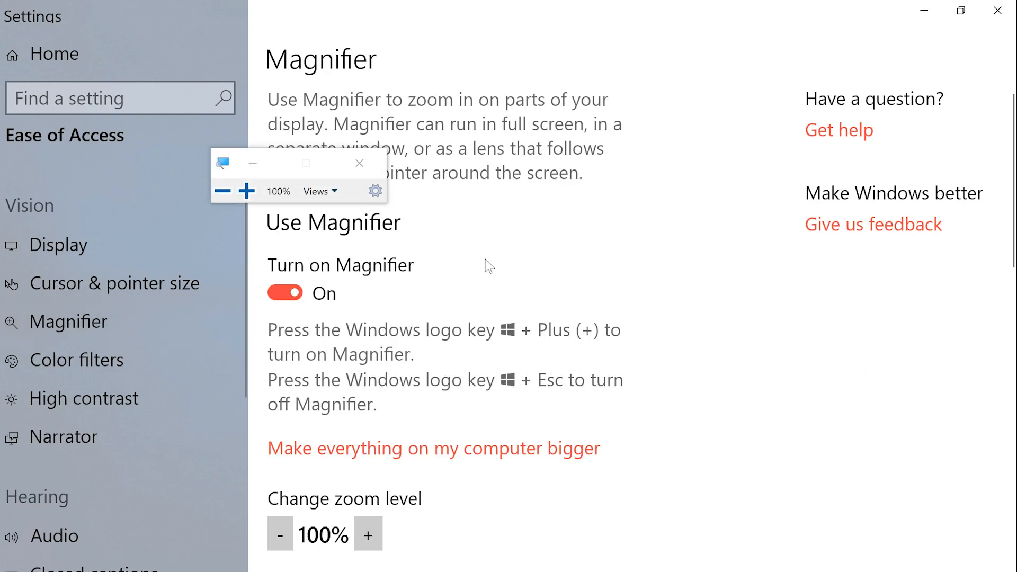
{"action": "left_click", "coordinate": [246, 190]}
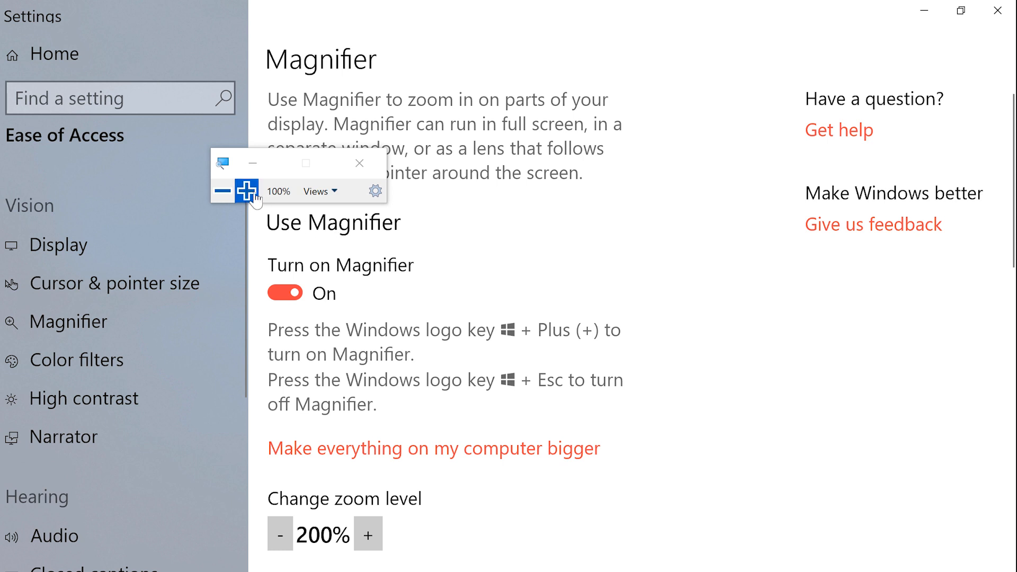